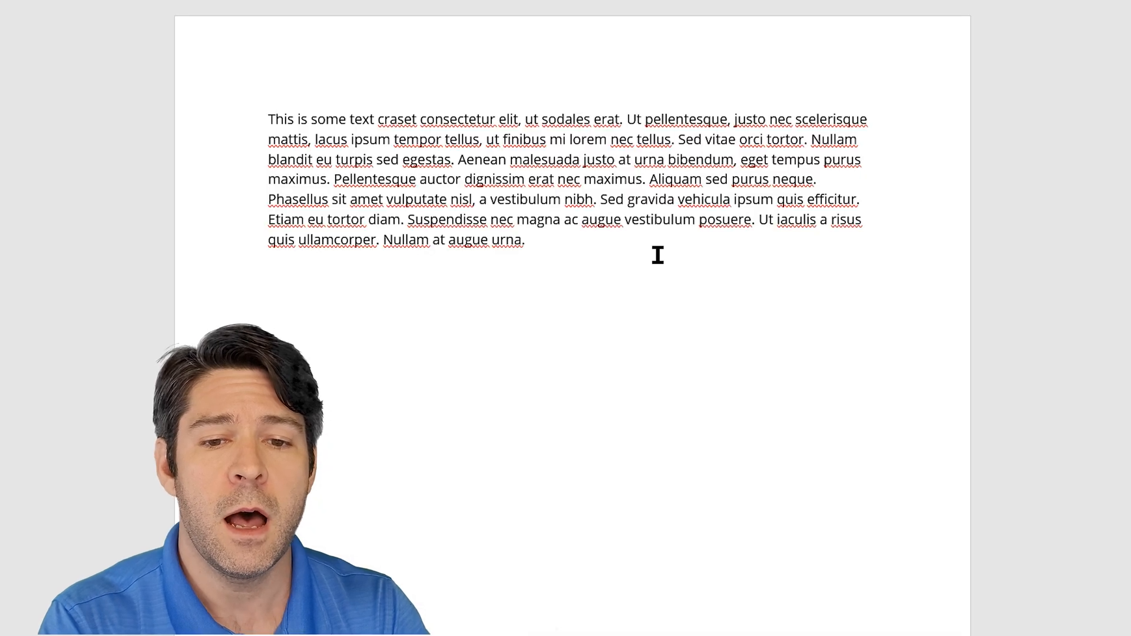
Overtype the paragraph's opening words with the random letters 'sdfjkhsadlkj', stopping before 'elit'.
{"action": "type", "text": "sdfjkhsadlkjhfasdkfjhasdfkjhjklhsdf"}
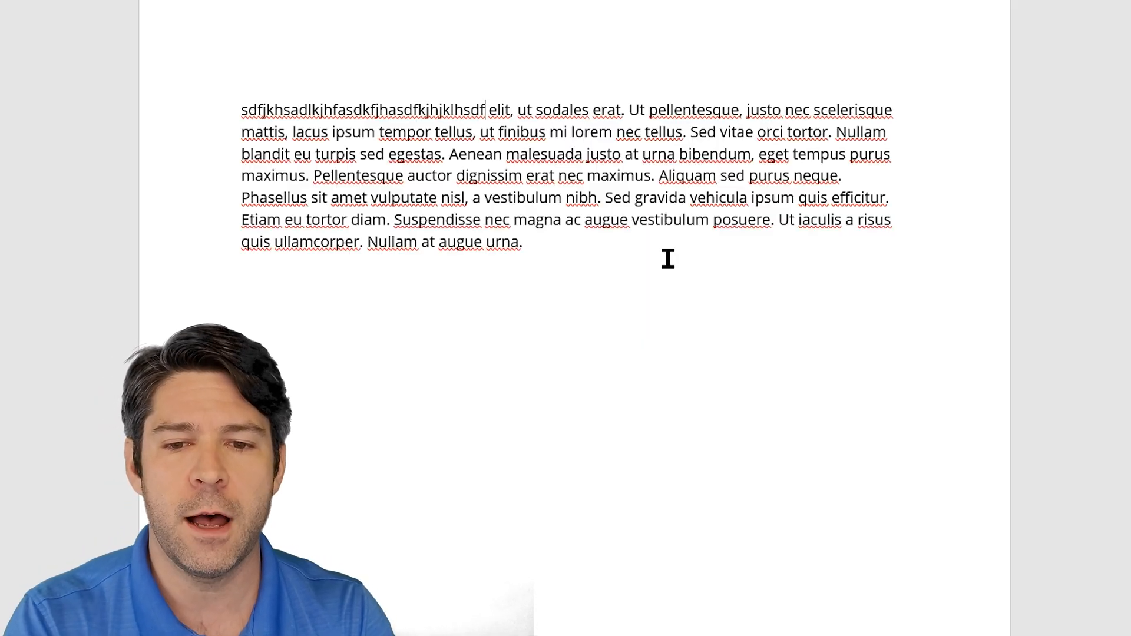
Switch back to insert mode so new letters push the text before 'elit' along.
{"action": "key", "text": "Backspace"}
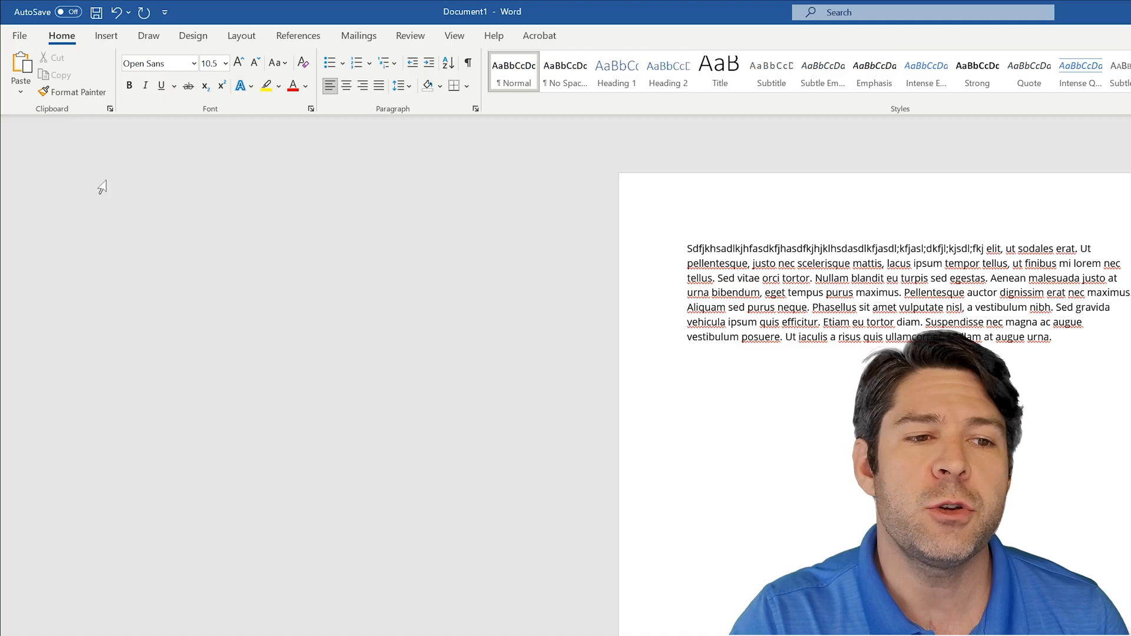
Reach the Word Options dialog from the File backstage screen.
{"action": "left_click", "coordinate": [20, 34]}
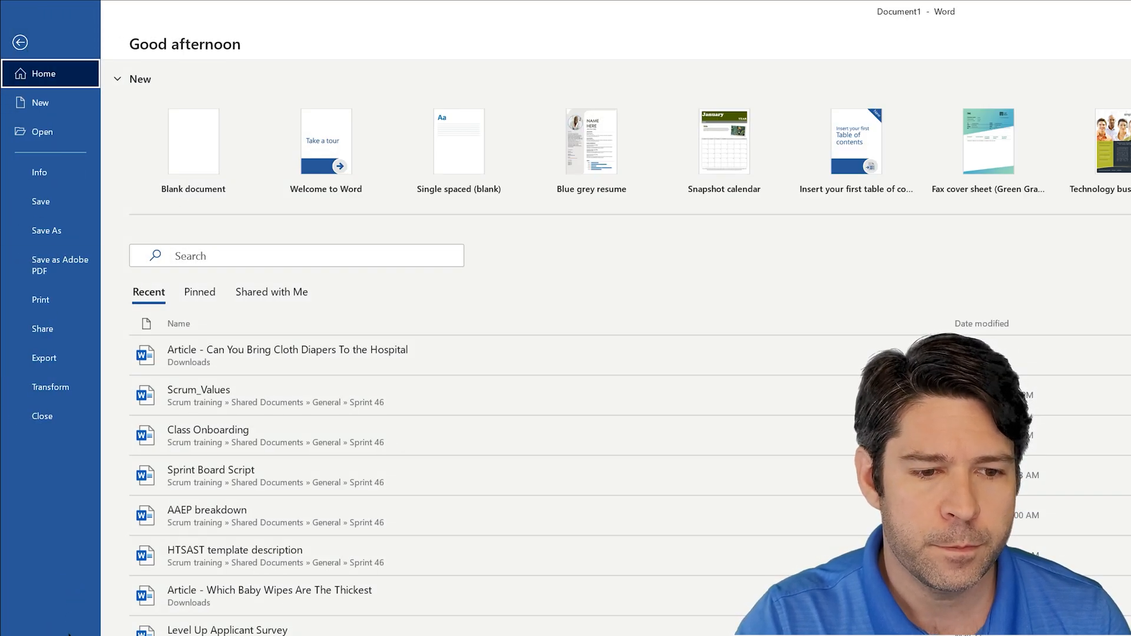
{"action": "scroll", "scroll_direction": "down", "scroll_amount": 3}
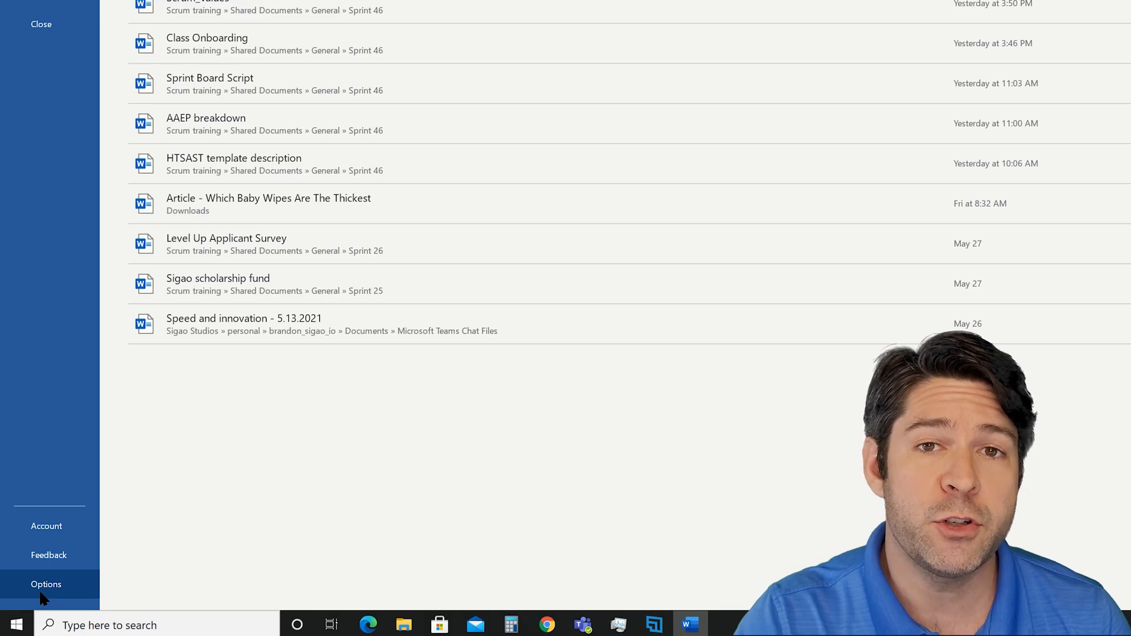
{"action": "left_click", "coordinate": [46, 584]}
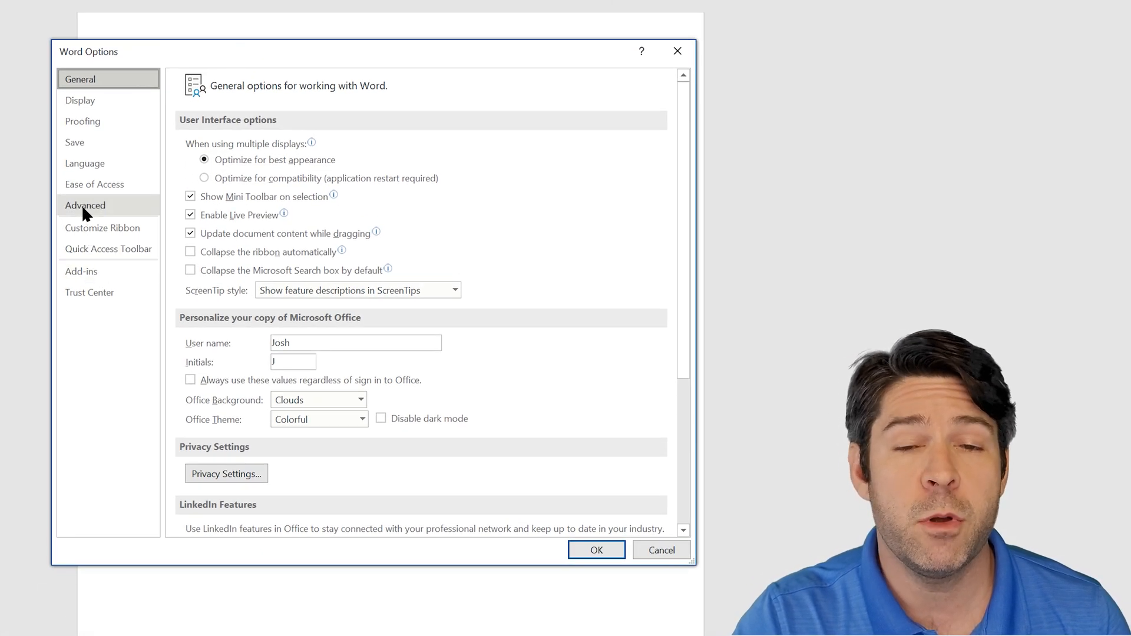
In Advanced, uncheck 'Use the Insert key to control overtype mode' and confirm with OK.
{"action": "left_click", "coordinate": [85, 205]}
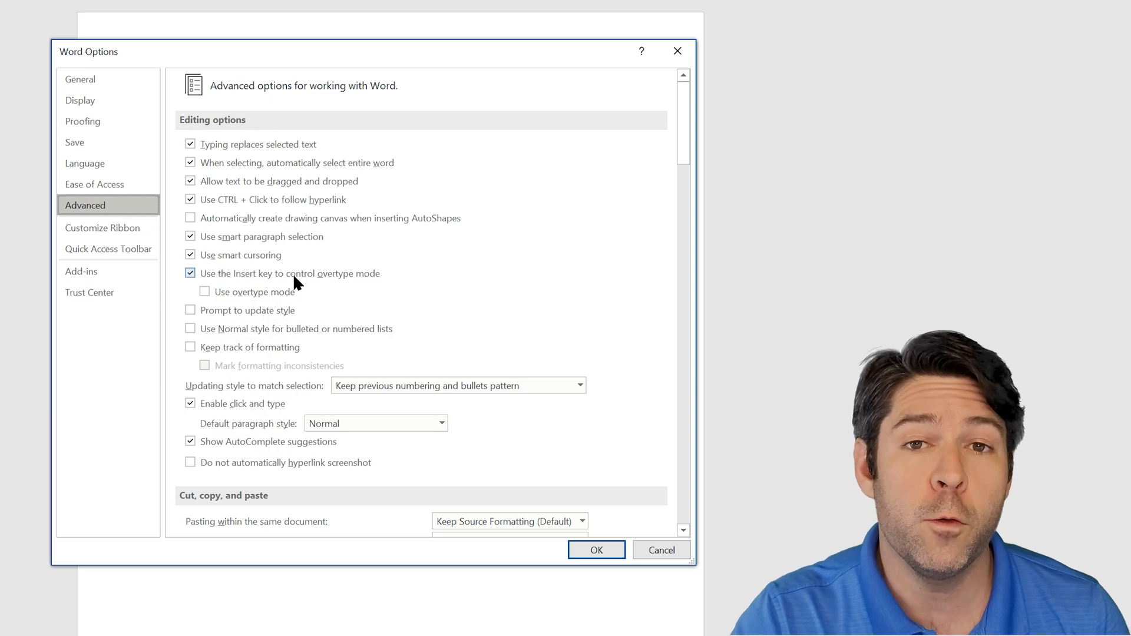
{"action": "left_click", "coordinate": [190, 272]}
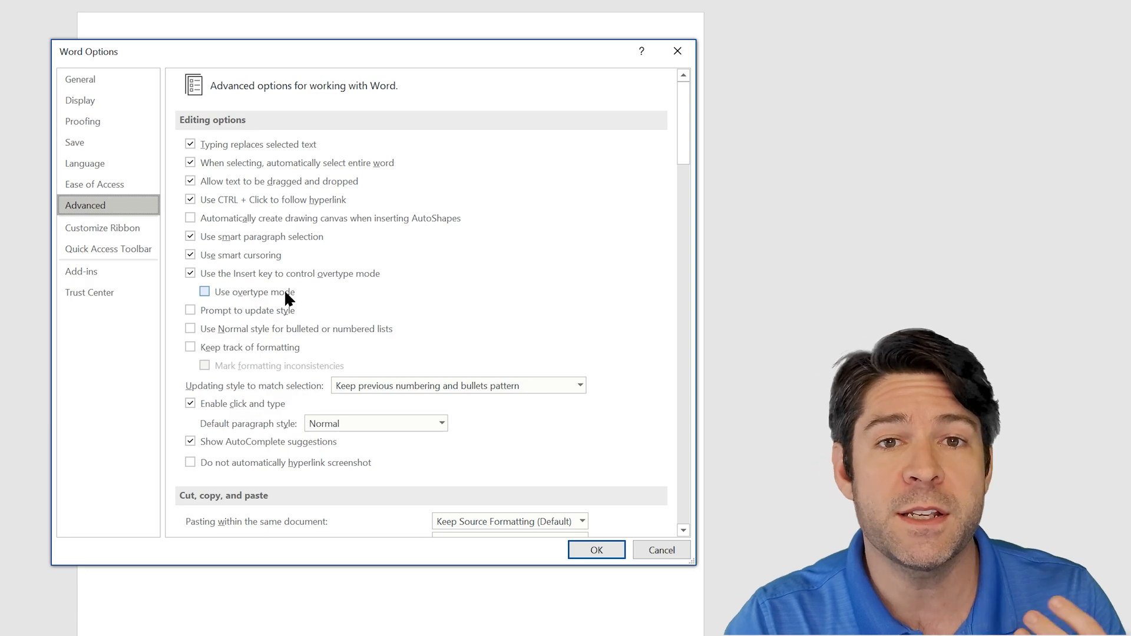
{"action": "mouse_move", "coordinate": [249, 299]}
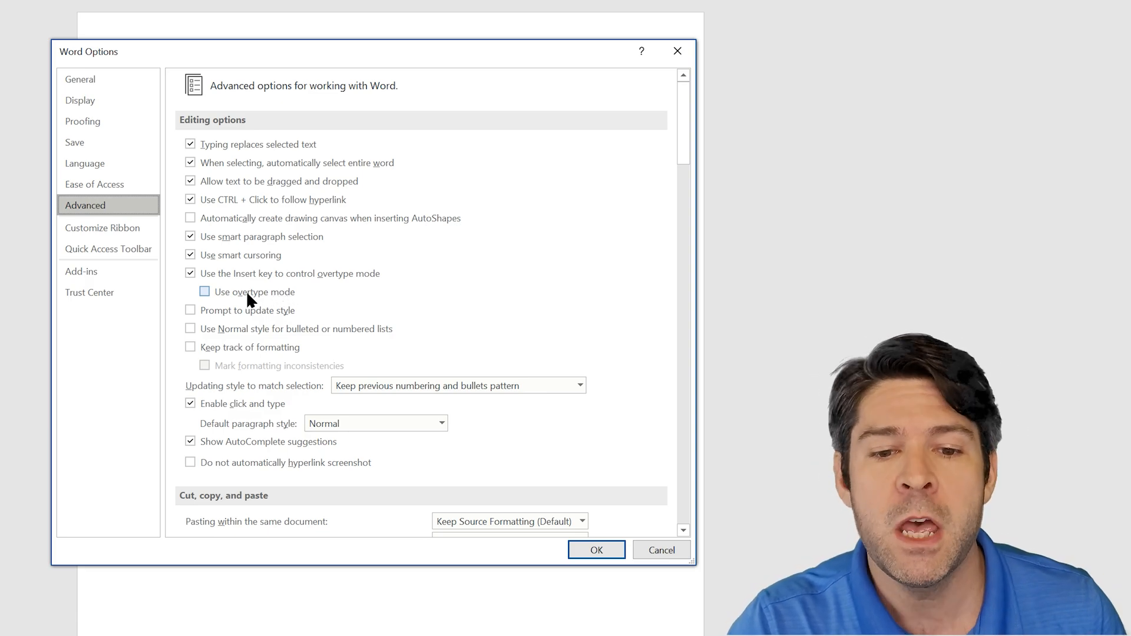
{"action": "left_click", "coordinate": [190, 272]}
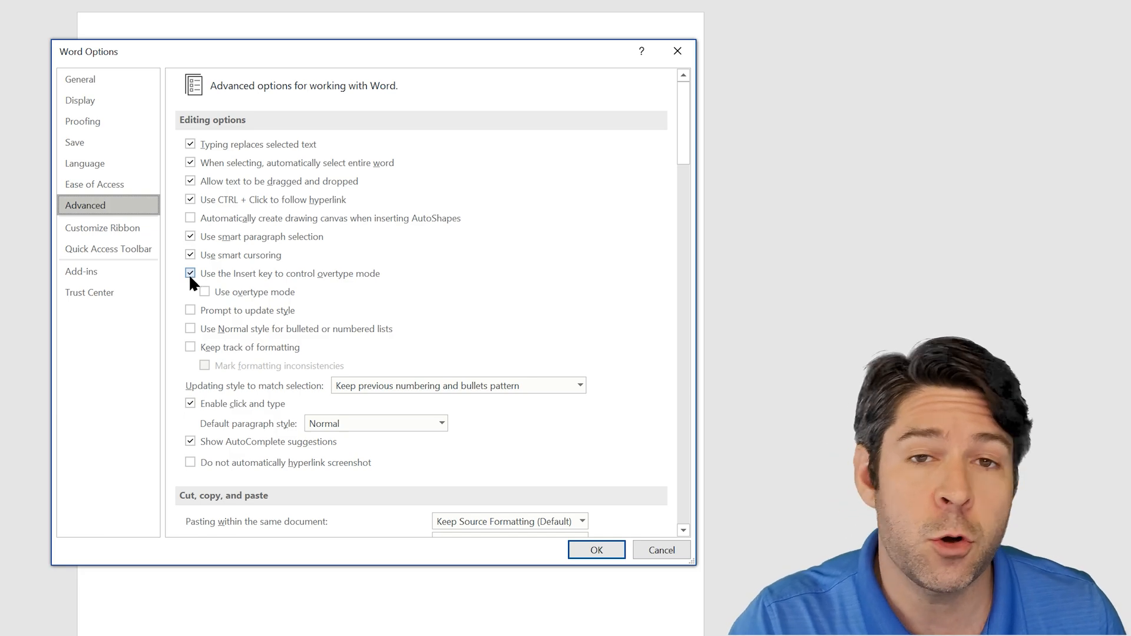
{"action": "left_click", "coordinate": [189, 274]}
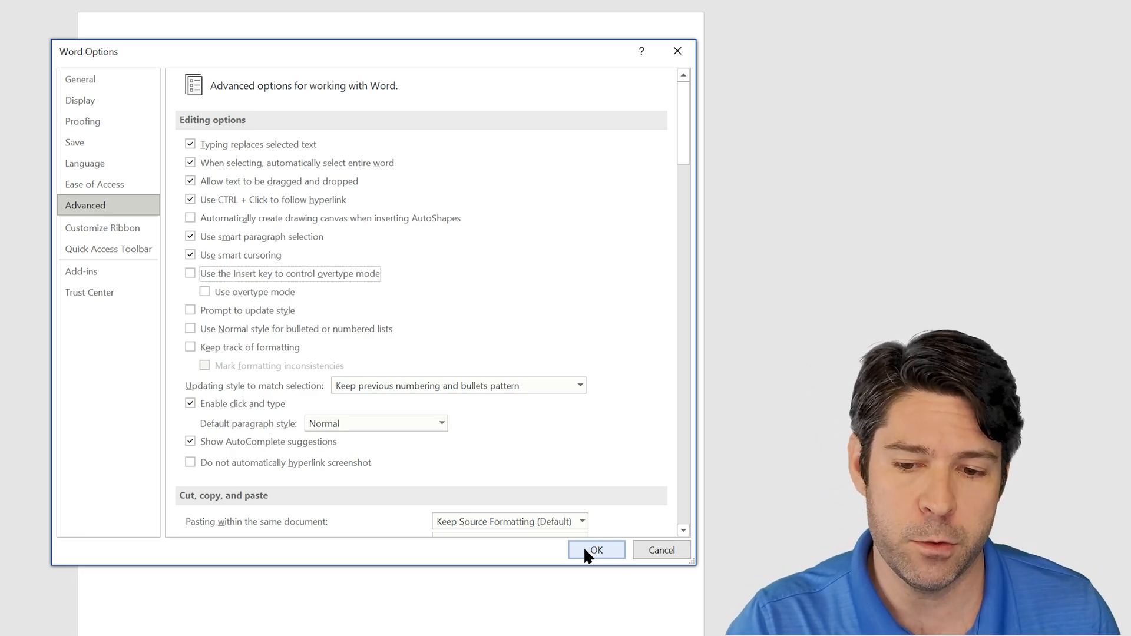
{"action": "left_click", "coordinate": [596, 550]}
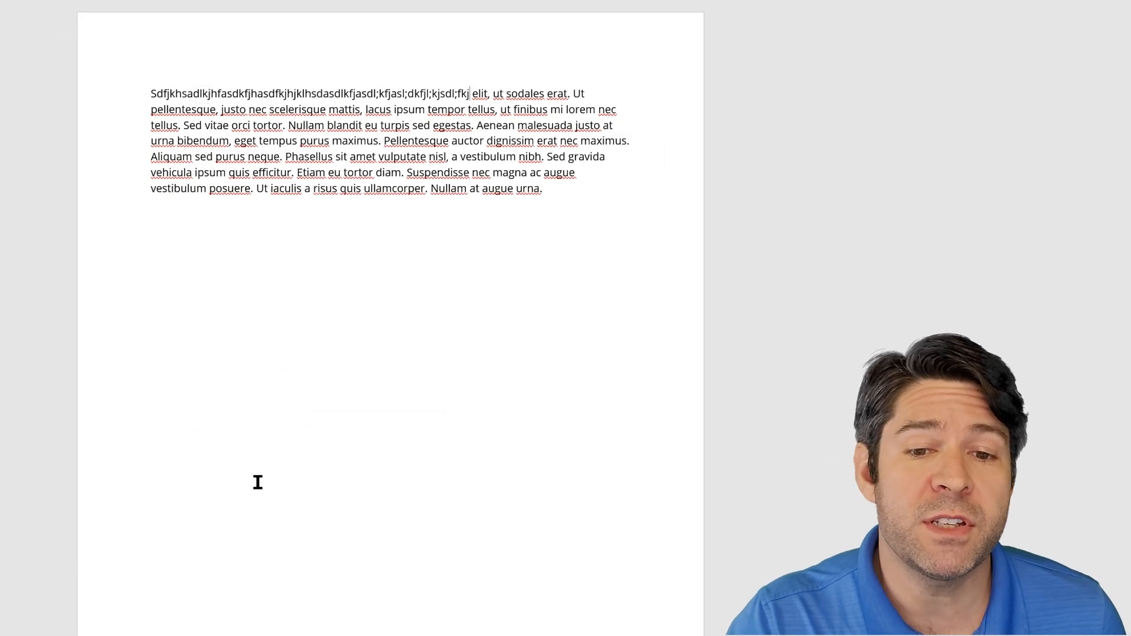